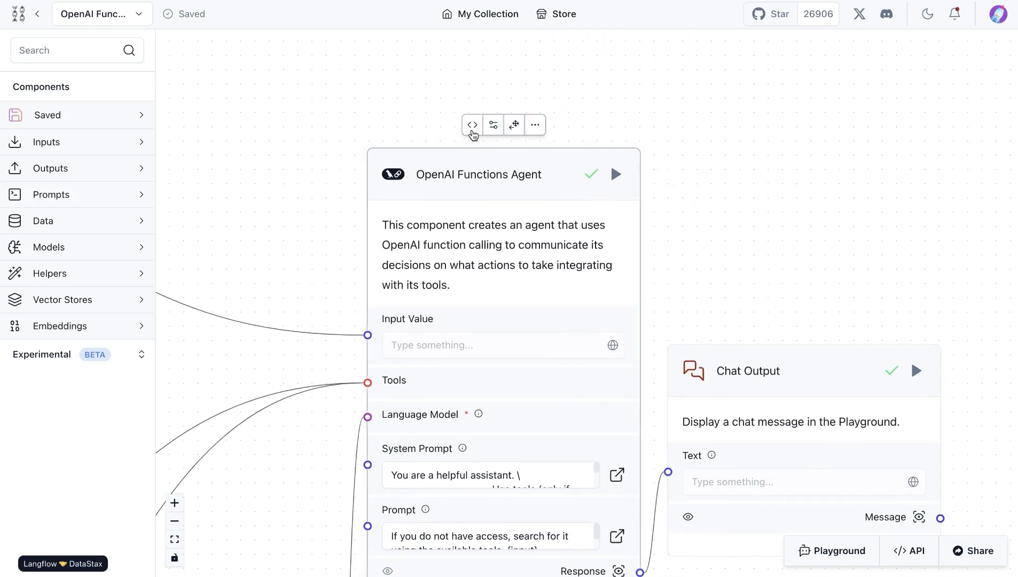
# Step: Scroll through the agent component's Python source code, then close it
pyautogui.click(473, 124)
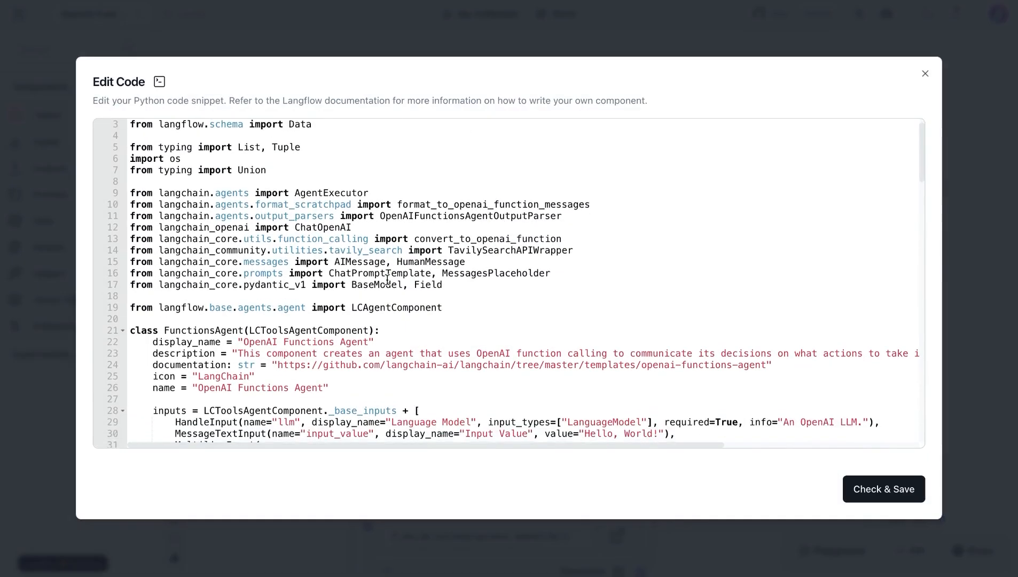
pyautogui.scroll(-3)
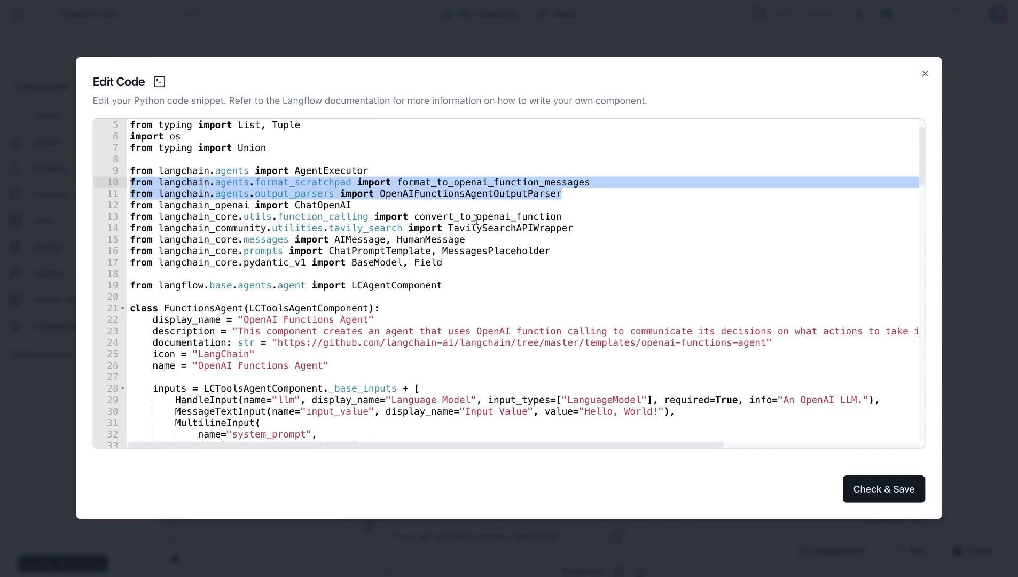
pyautogui.scroll(-3)
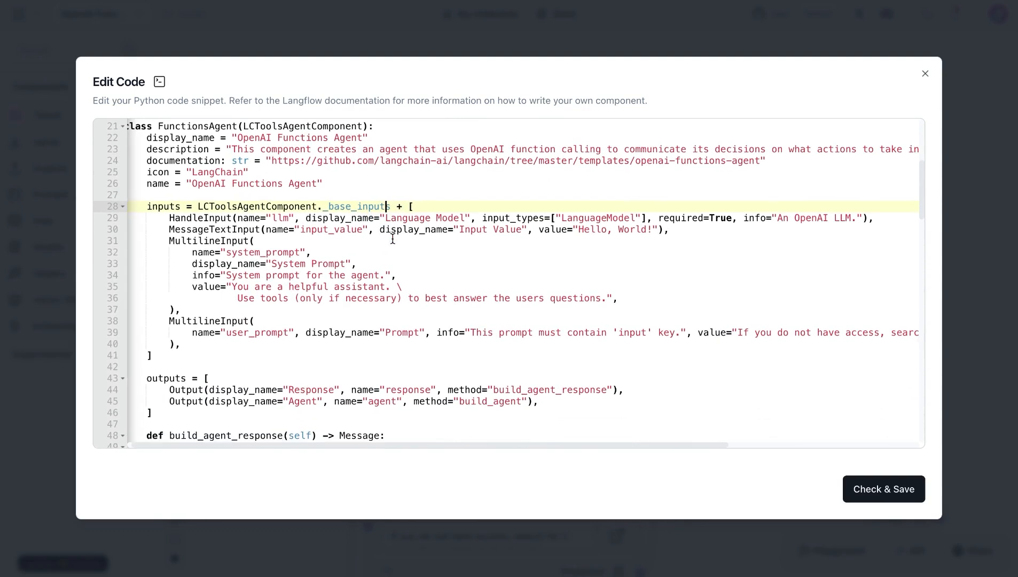
pyautogui.scroll(-3)
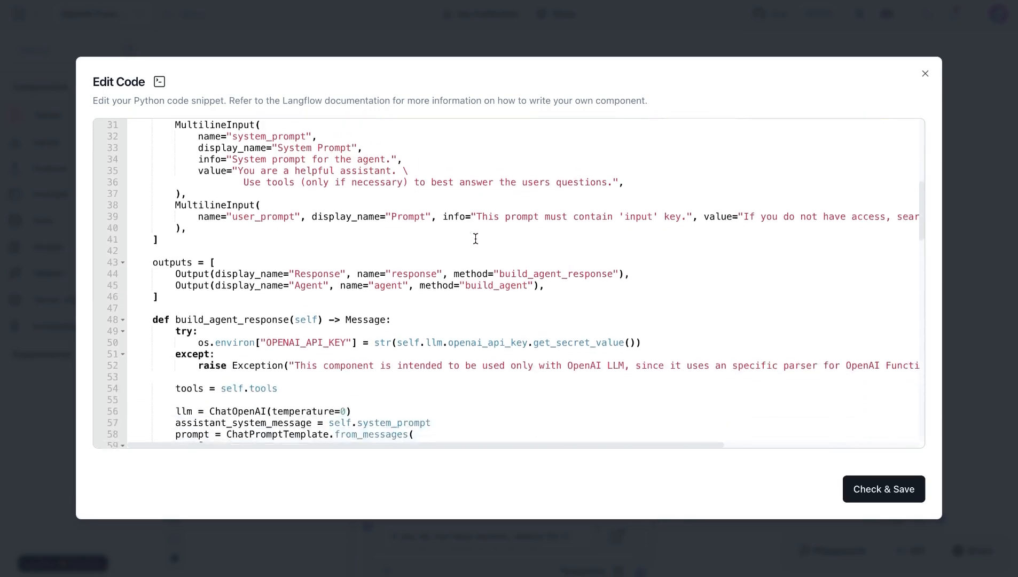
pyautogui.scroll(-3)
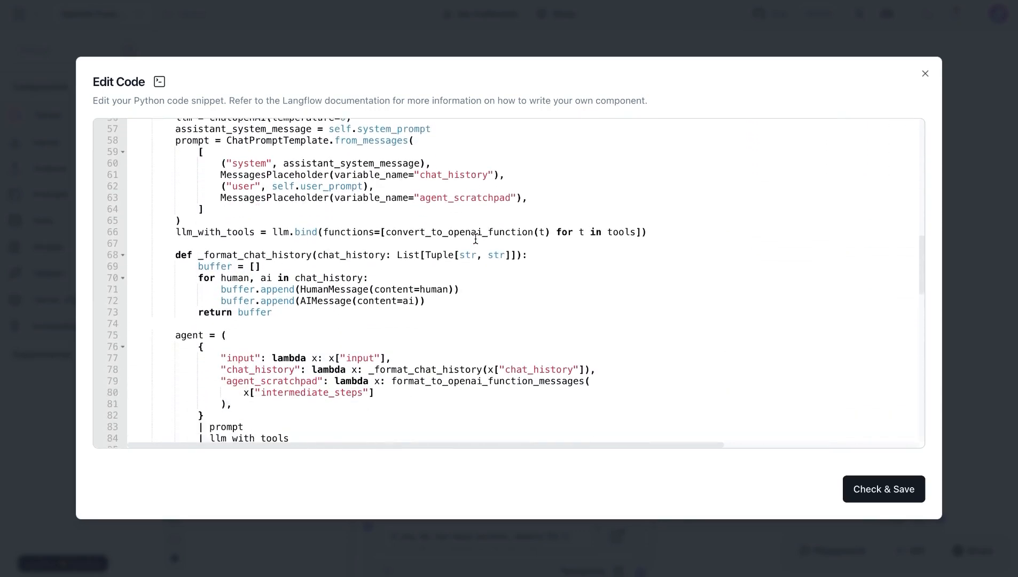
pyautogui.scroll(-3)
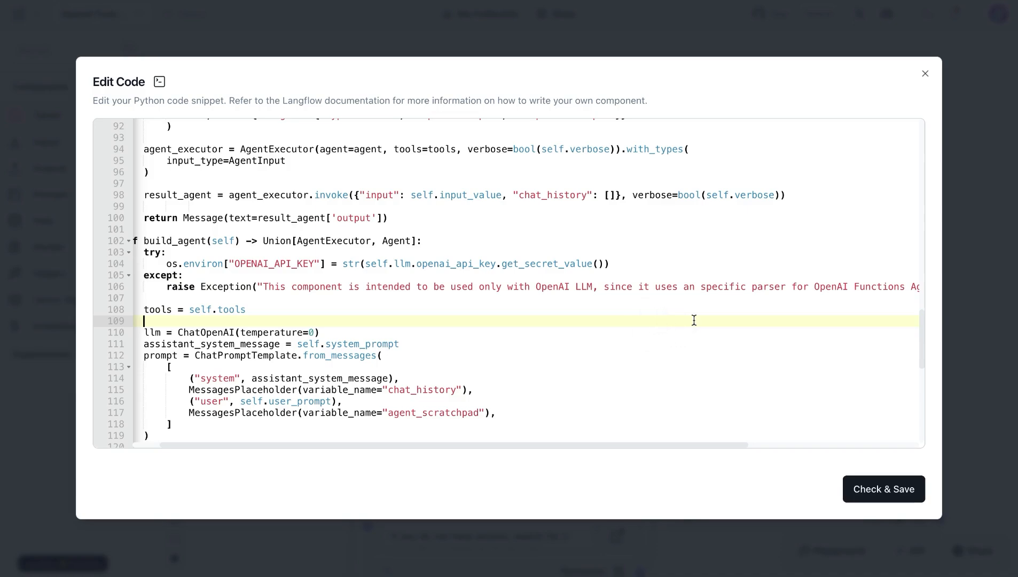
pyautogui.click(925, 73)
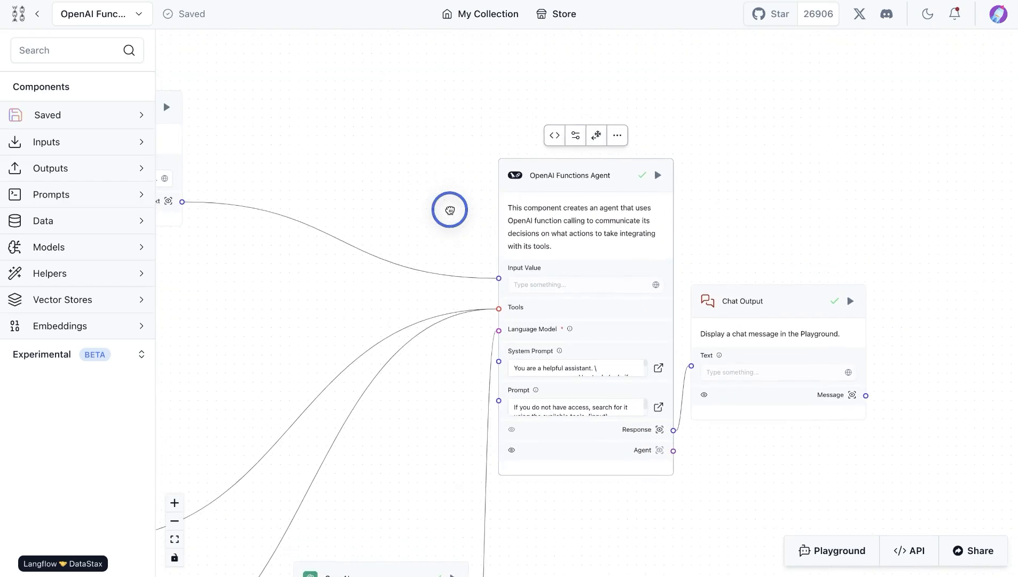
# Step: Pan across the Text Input question and OpenAI model, then back to the agent
pyautogui.moveTo(449, 210); pyautogui.dragTo(467, 214)
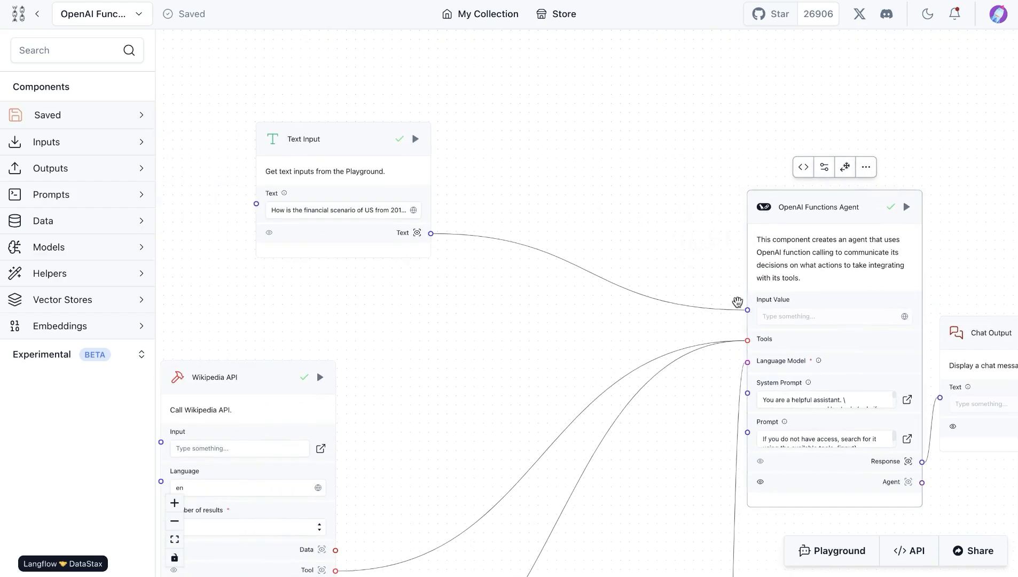
pyautogui.click(339, 210)
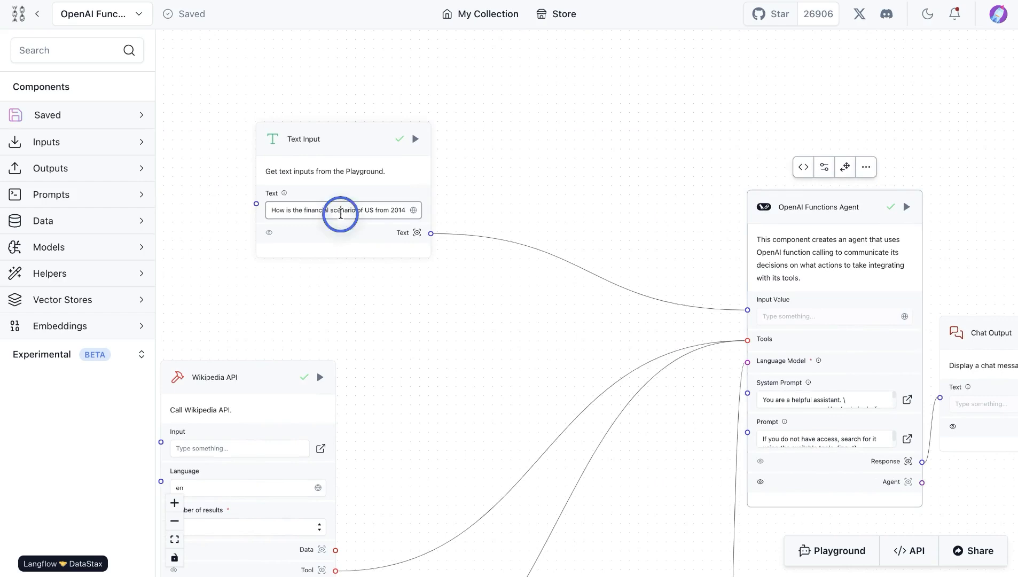
pyautogui.moveTo(340, 213); pyautogui.dragTo(464, 183)
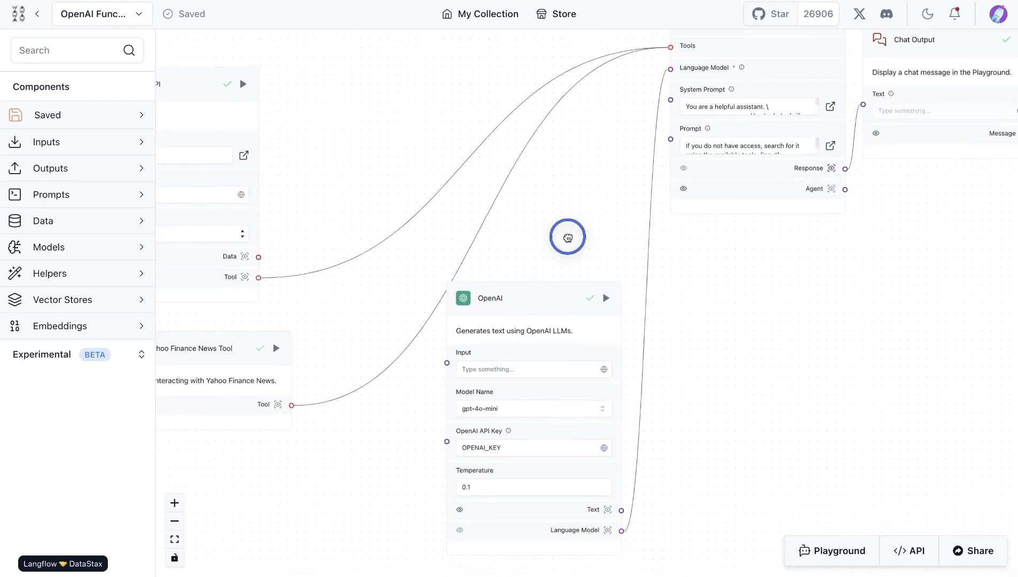
pyautogui.moveTo(566, 237); pyautogui.dragTo(513, 255)
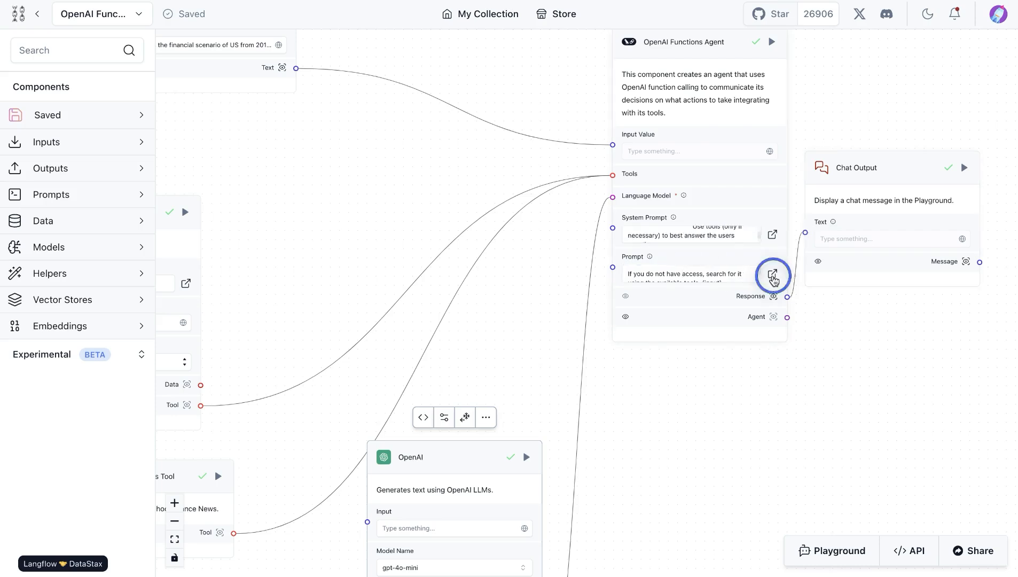
# Step: View the agent's full Prompt text without changes, then read the Text Input question
pyautogui.click(772, 276)
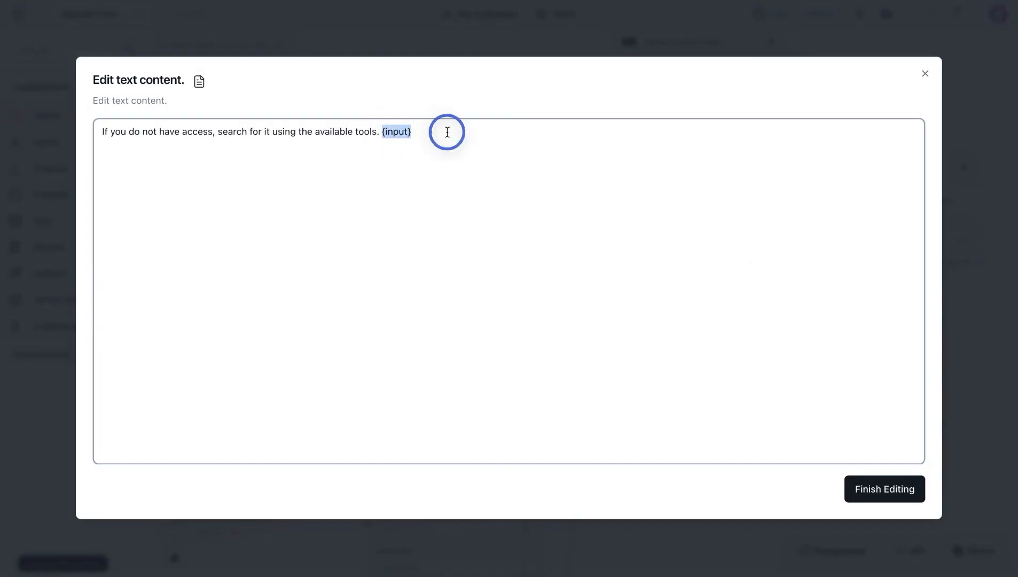
pyautogui.click(883, 489)
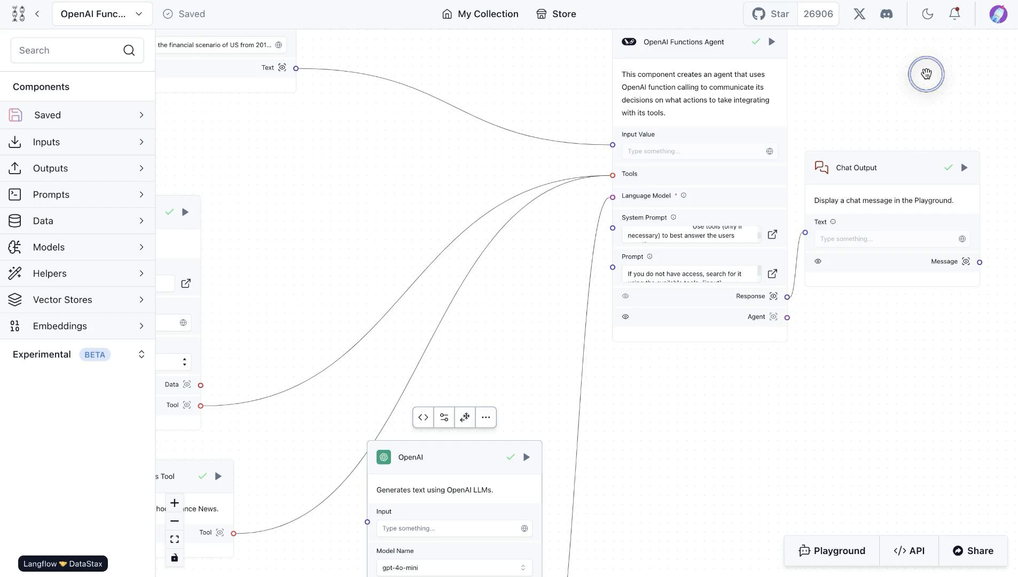
pyautogui.moveTo(927, 74); pyautogui.dragTo(666, 383)
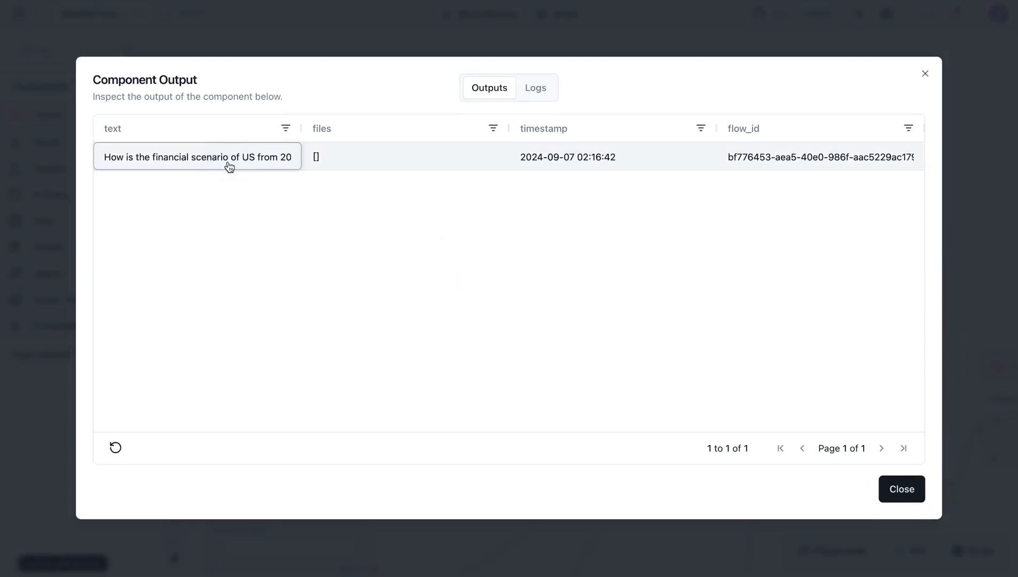
pyautogui.click(196, 156)
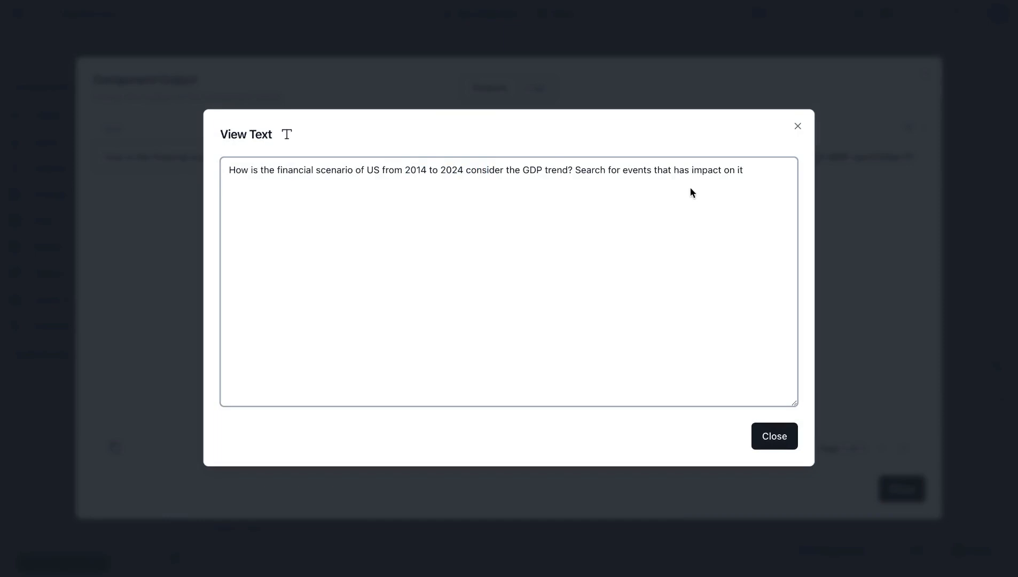
pyautogui.moveTo(796, 141)
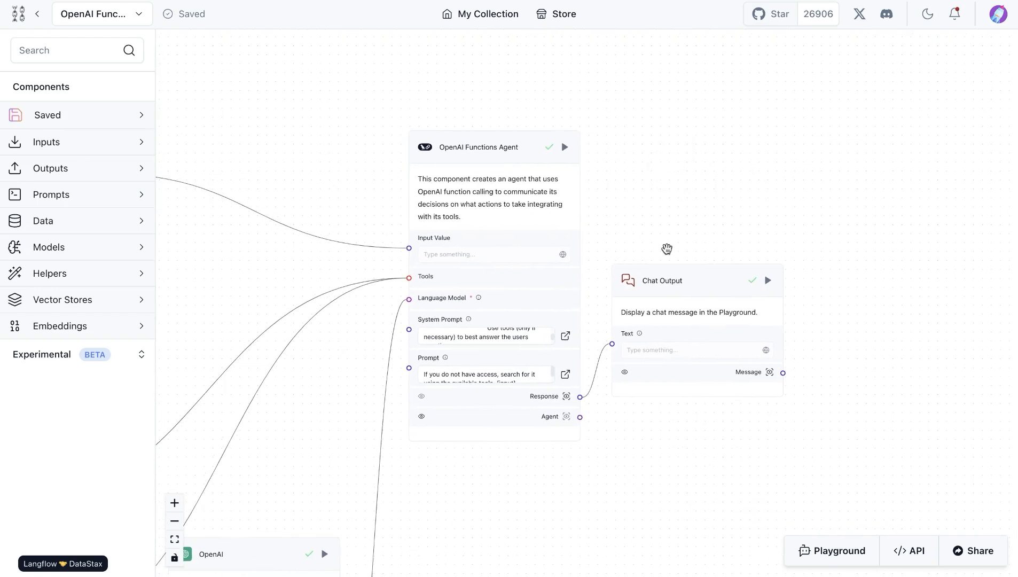
# Step: Read the agent's US economy answer, then recenter on the agent and Chat Output
pyautogui.moveTo(667, 249); pyautogui.dragTo(683, 196)
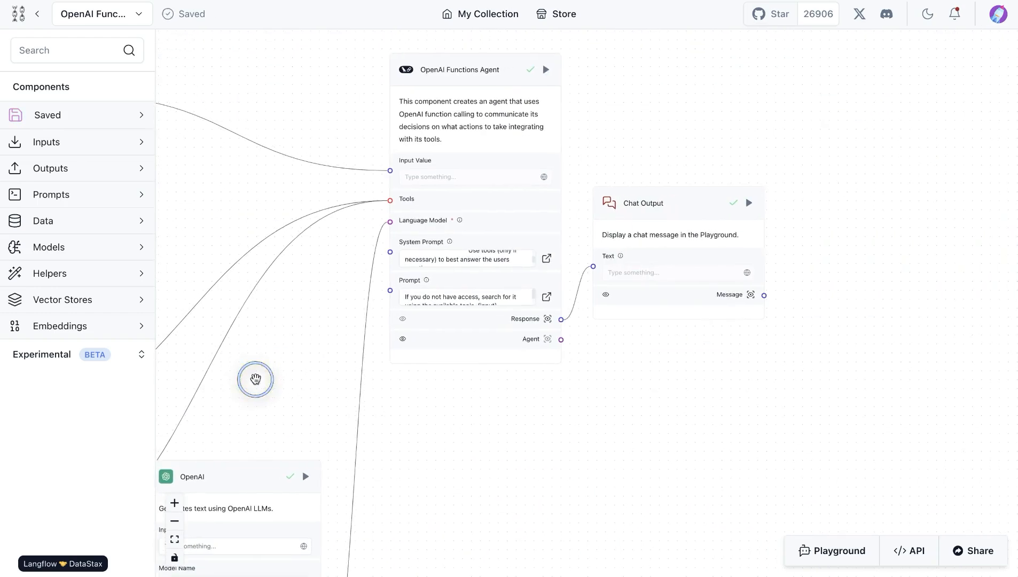
pyautogui.moveTo(255, 379); pyautogui.dragTo(801, 463)
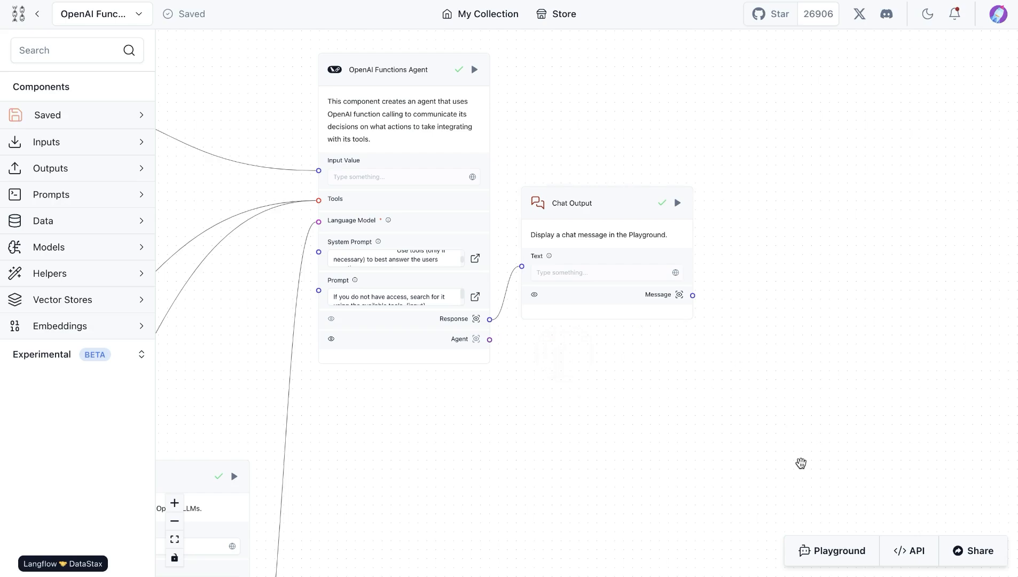
pyautogui.click(831, 550)
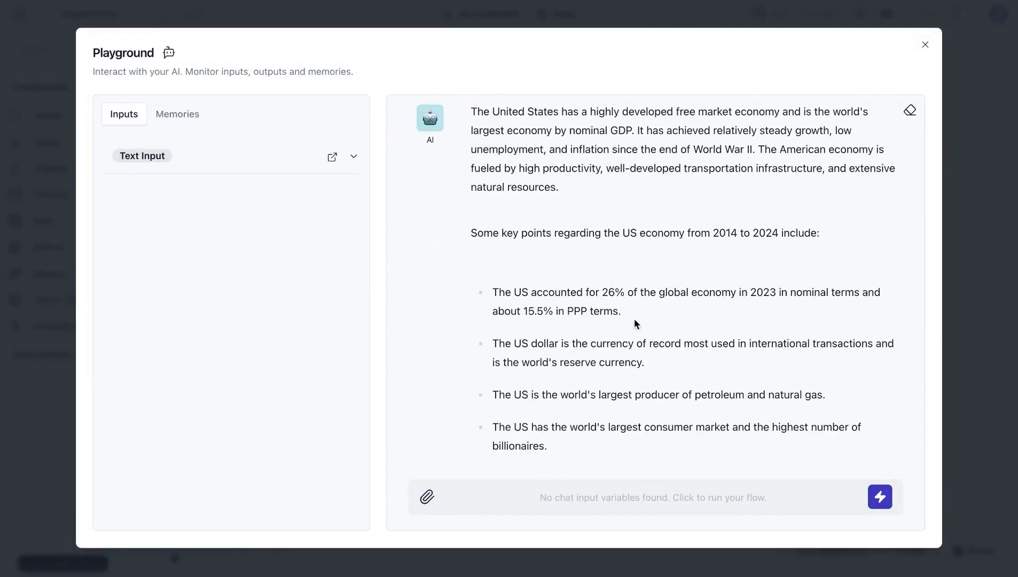
pyautogui.moveTo(638, 198)
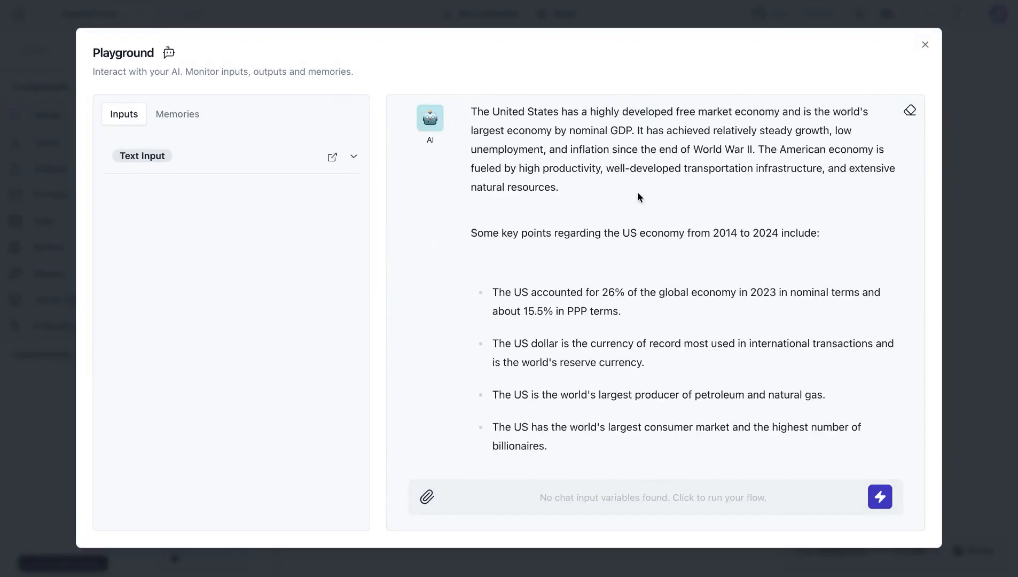
pyautogui.scroll(-3)
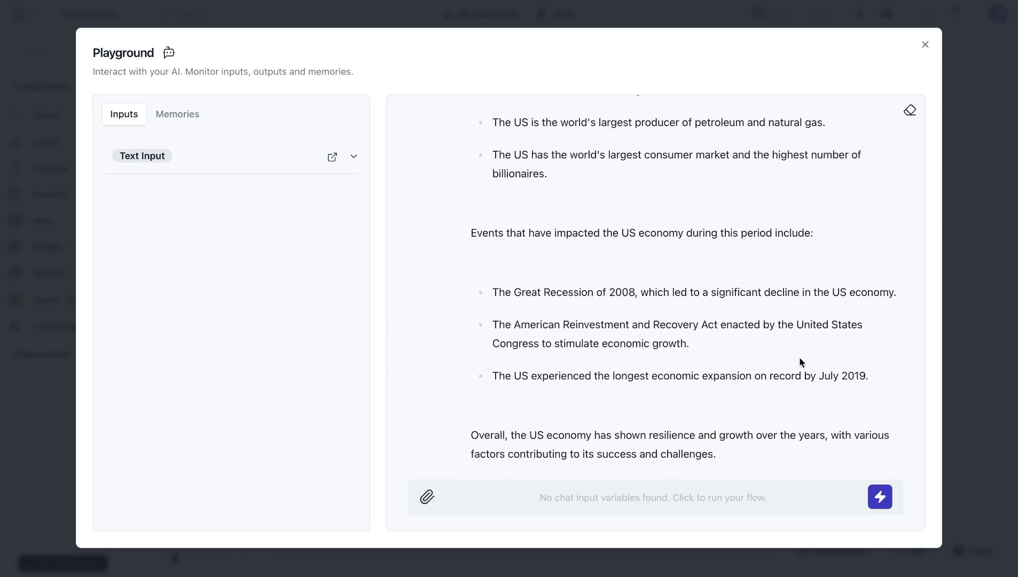
pyautogui.click(924, 44)
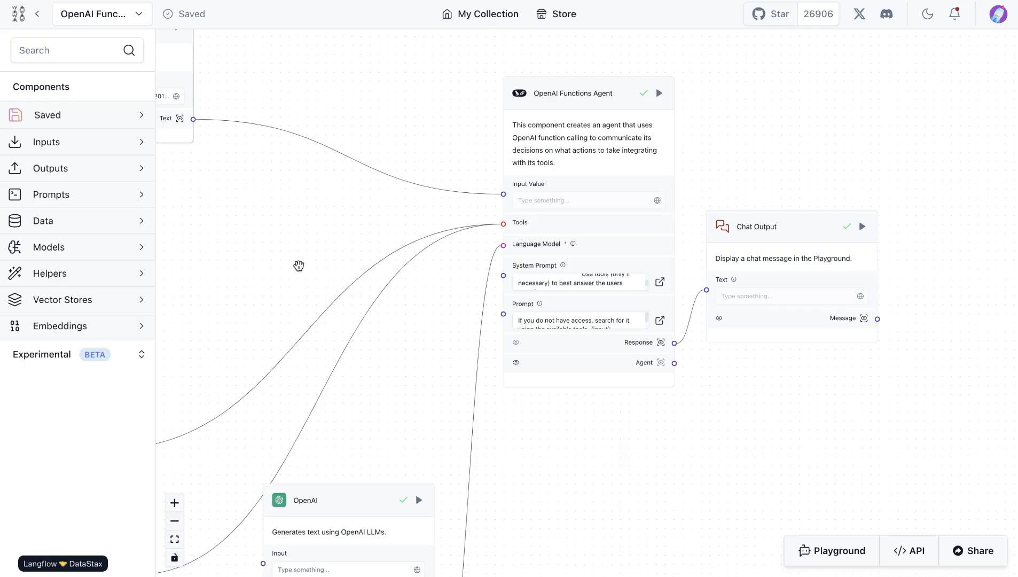
pyautogui.scroll(-3)
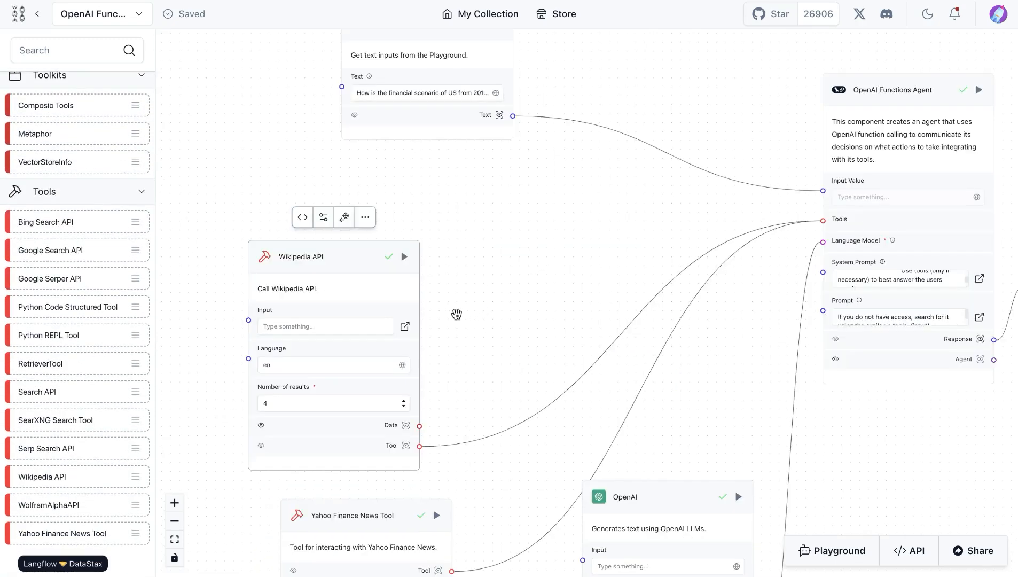
pyautogui.moveTo(321, 246)
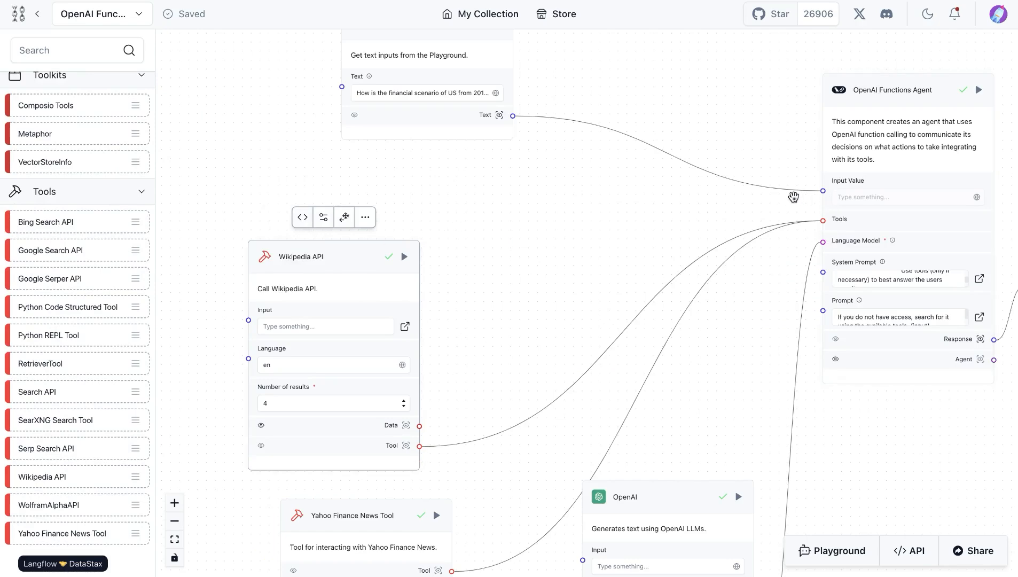
pyautogui.moveTo(794, 198); pyautogui.dragTo(684, 213)
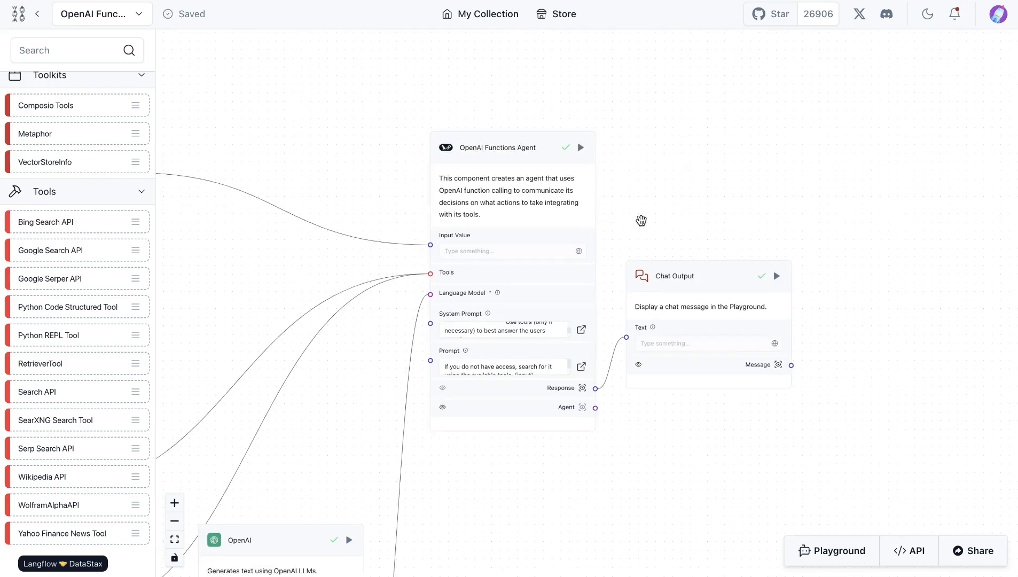
pyautogui.moveTo(369, 199)
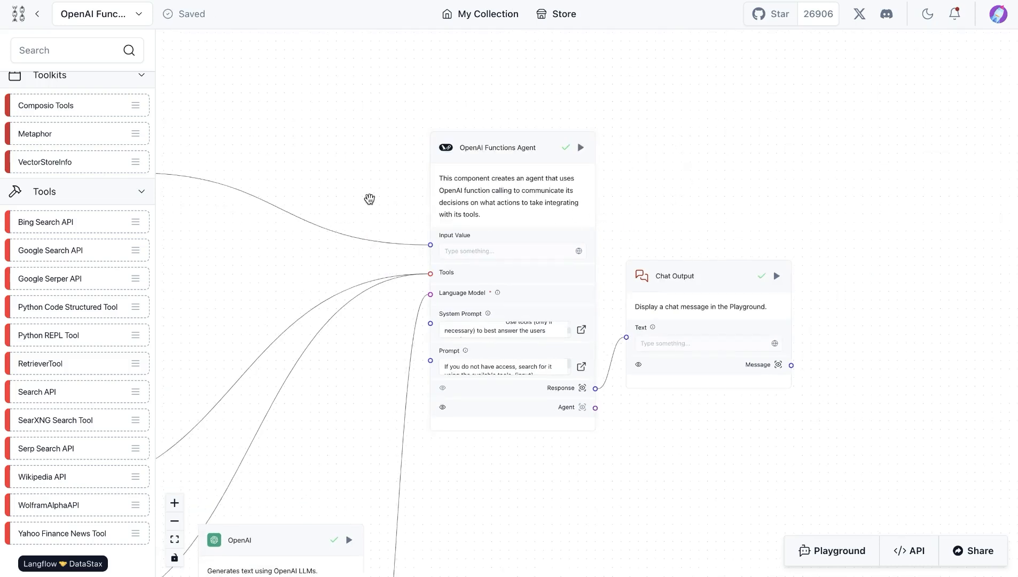
pyautogui.moveTo(668, 221)
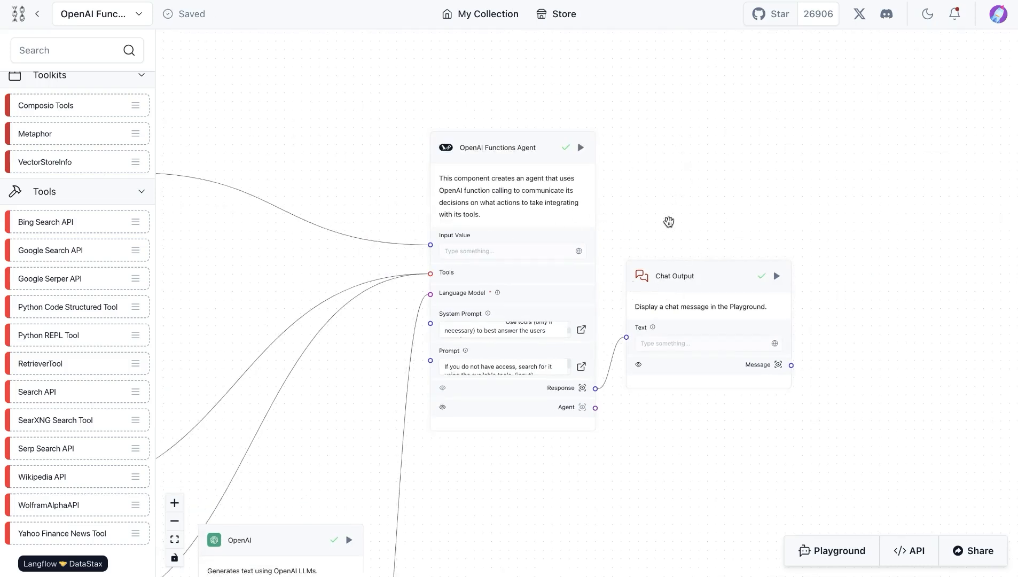